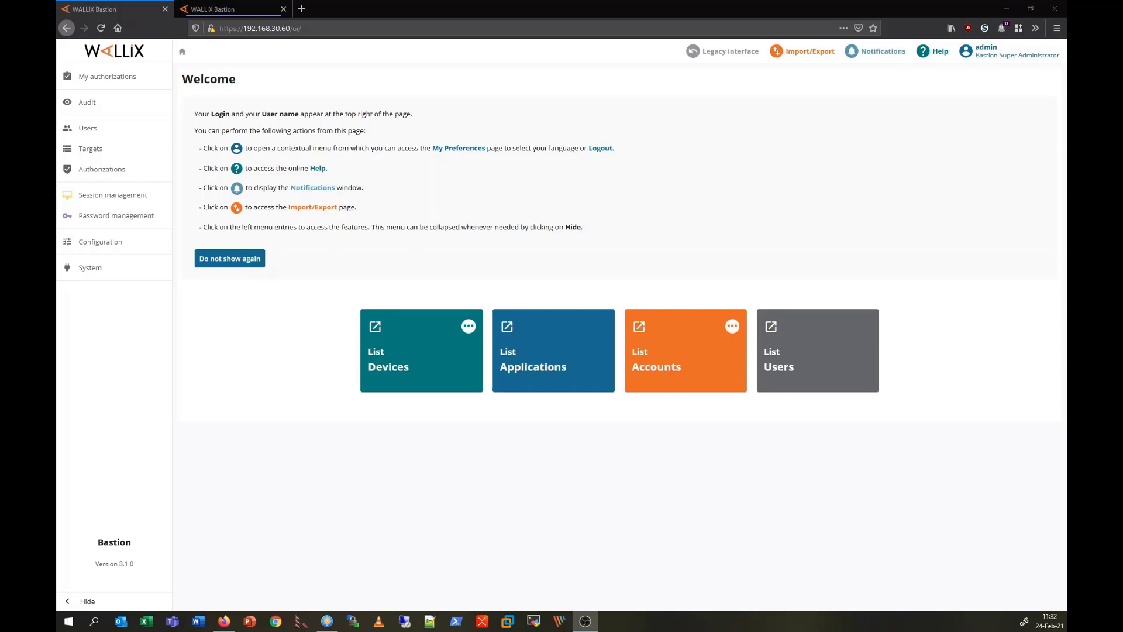
pyautogui.moveTo(599, 481)
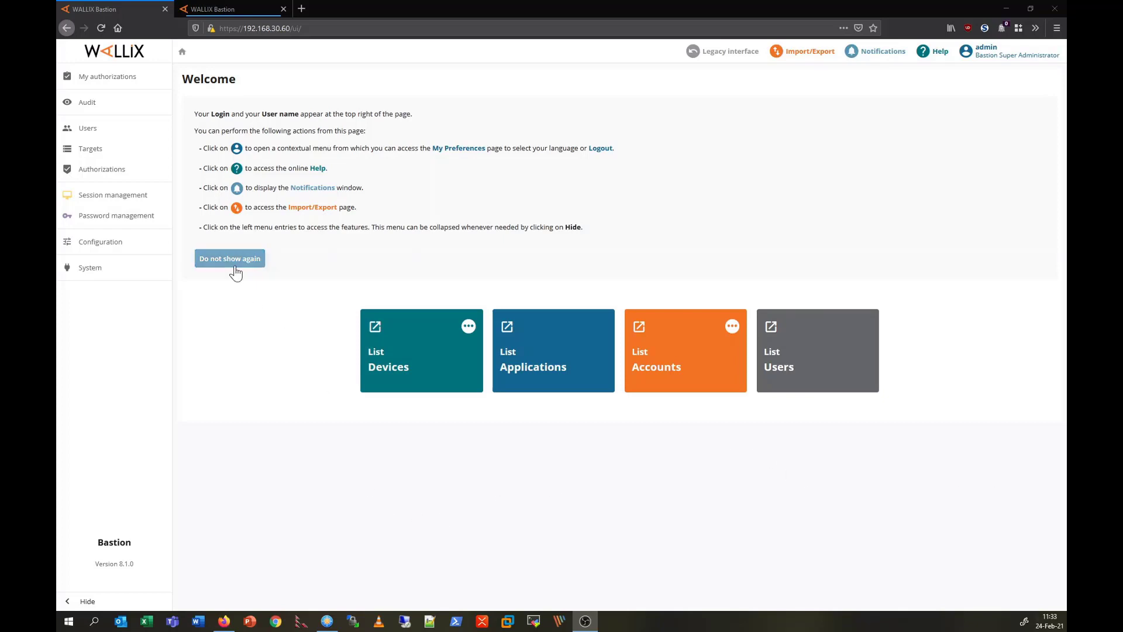
# Show the Groups of target device elk-siem.wallix.lab, listing target-grp-linux-user
pyautogui.click(90, 148)
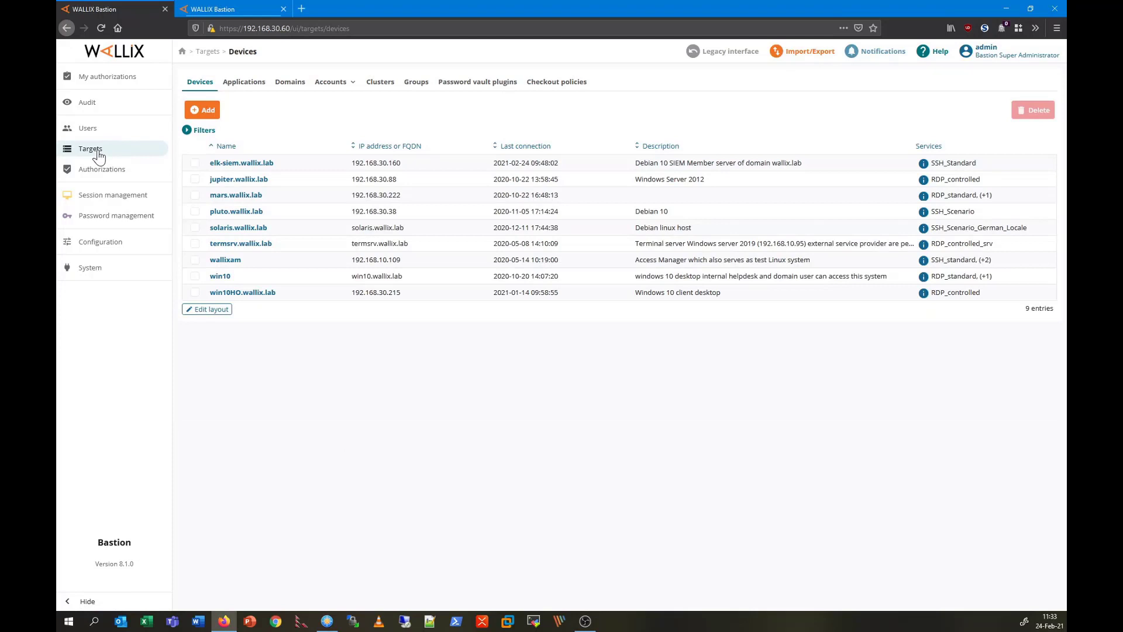
pyautogui.moveTo(100, 157)
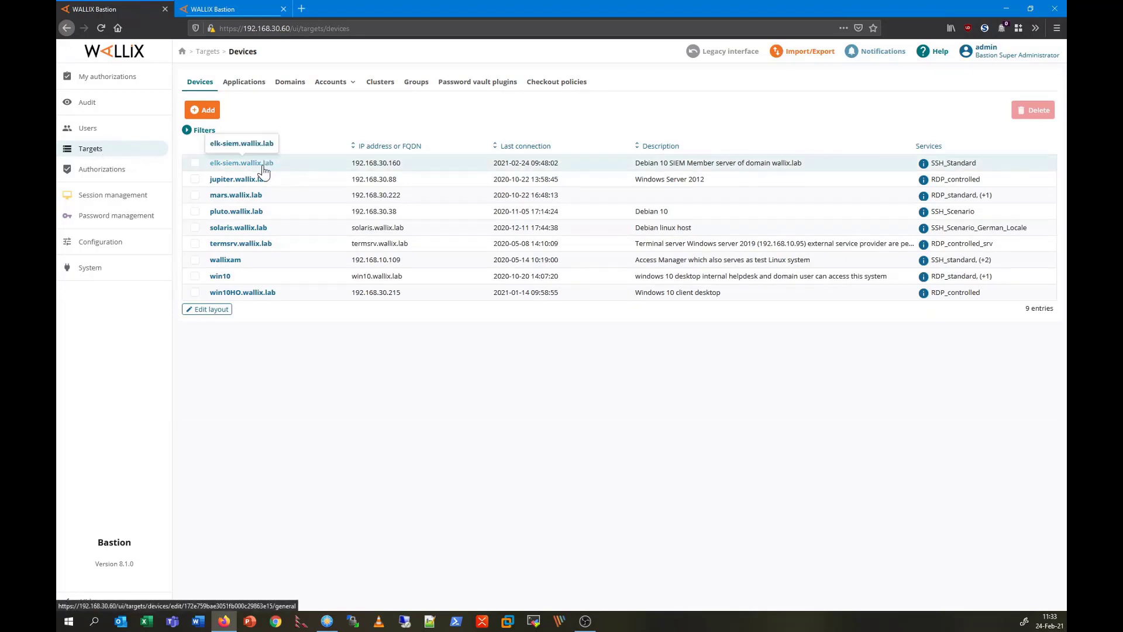
pyautogui.click(241, 162)
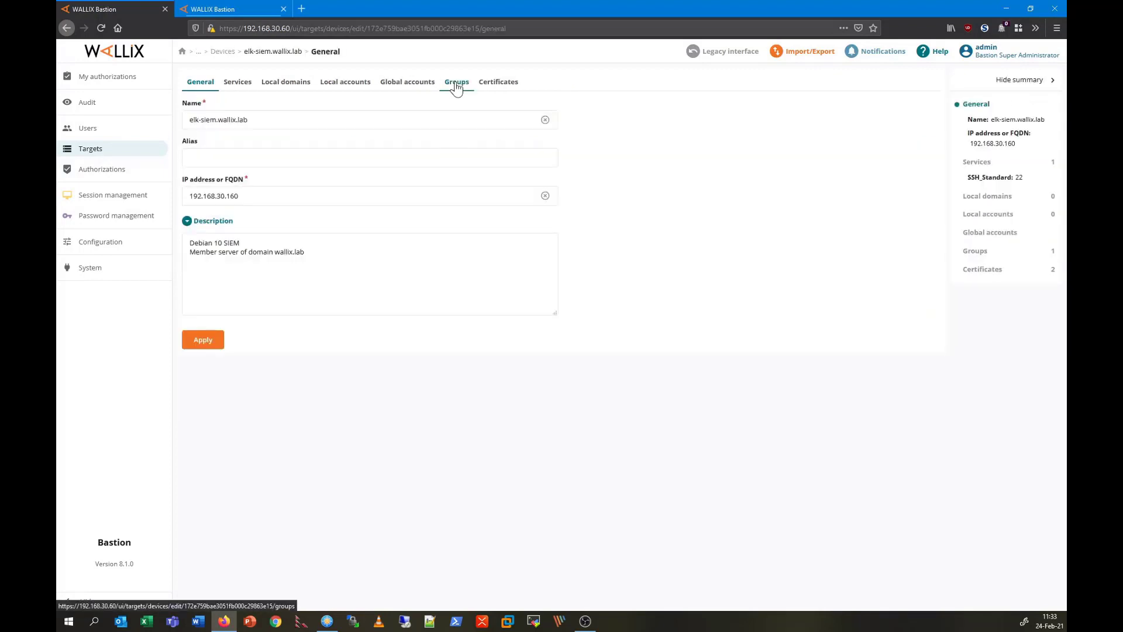
pyautogui.click(456, 81)
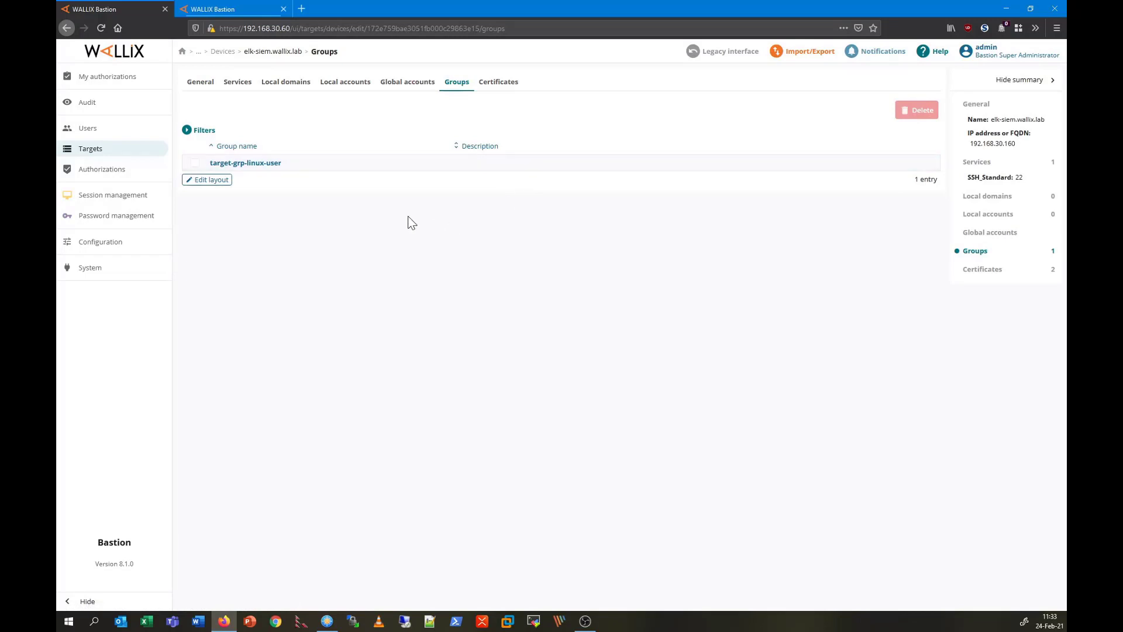
# Show target-grp-linux-user's account-mapping targets, listing elk-siem.wallix.lab:SSH_Standard
pyautogui.click(244, 163)
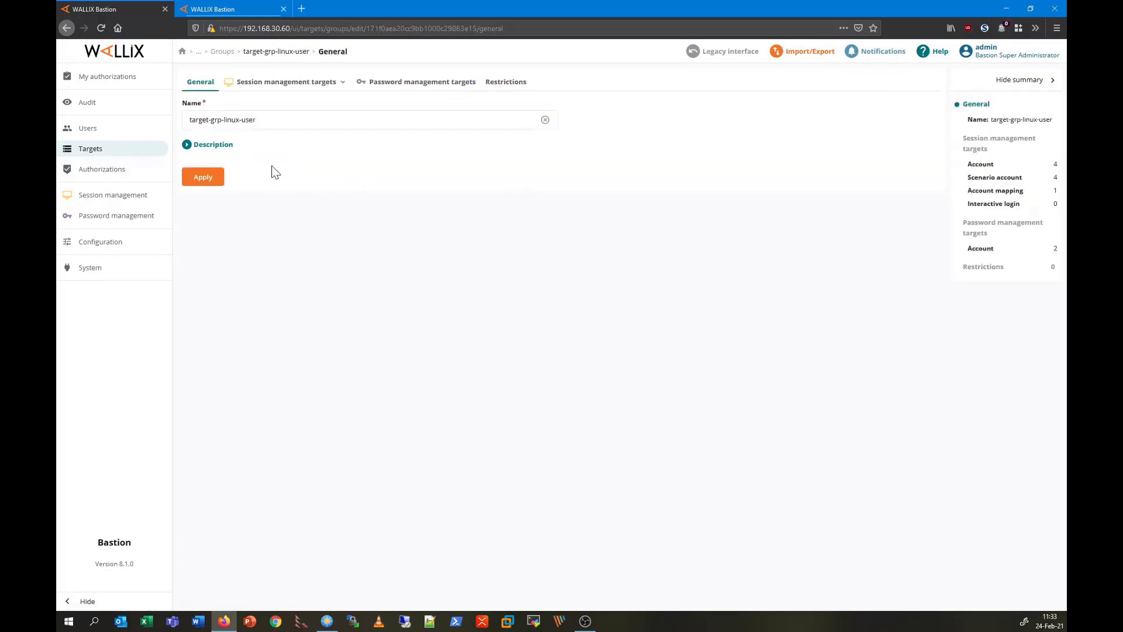
pyautogui.click(285, 80)
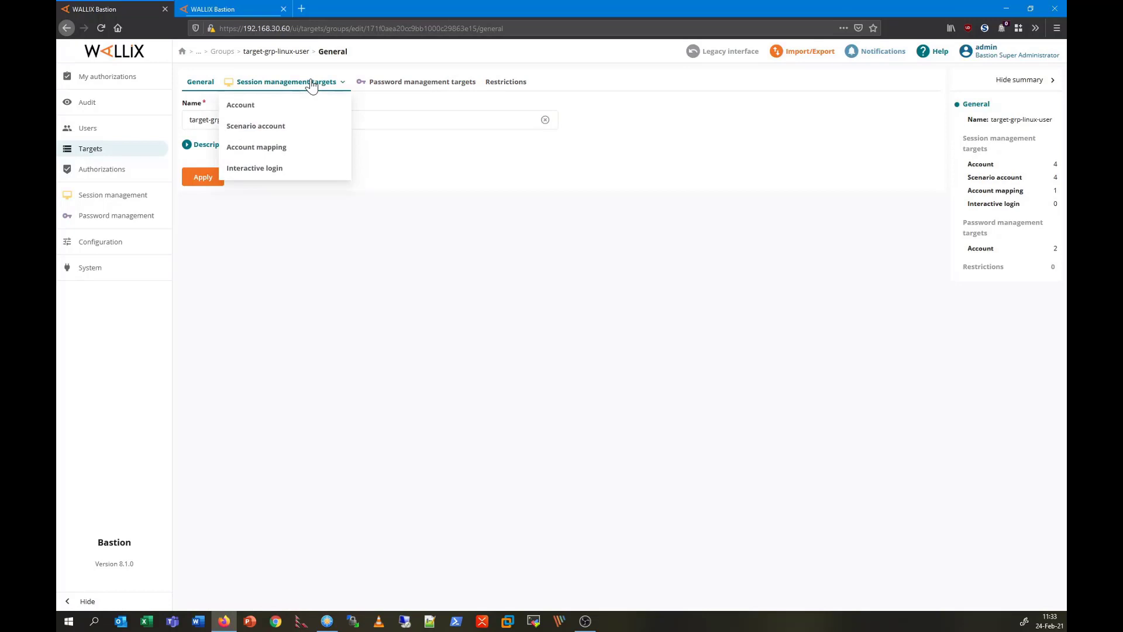
pyautogui.moveTo(282, 170)
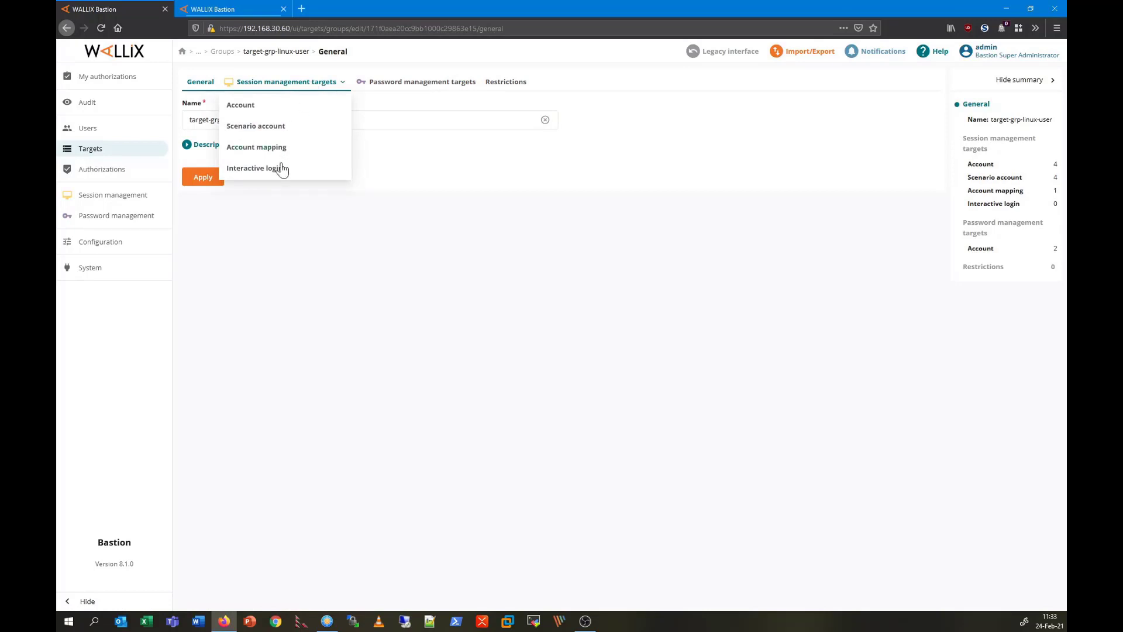
pyautogui.click(256, 147)
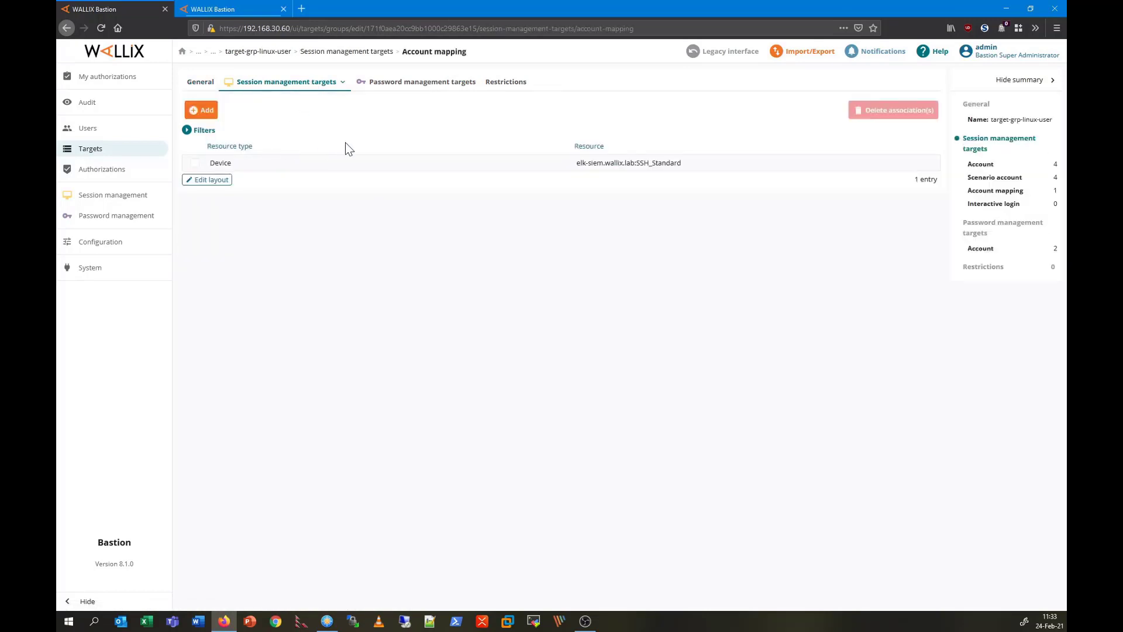
pyautogui.moveTo(523, 172)
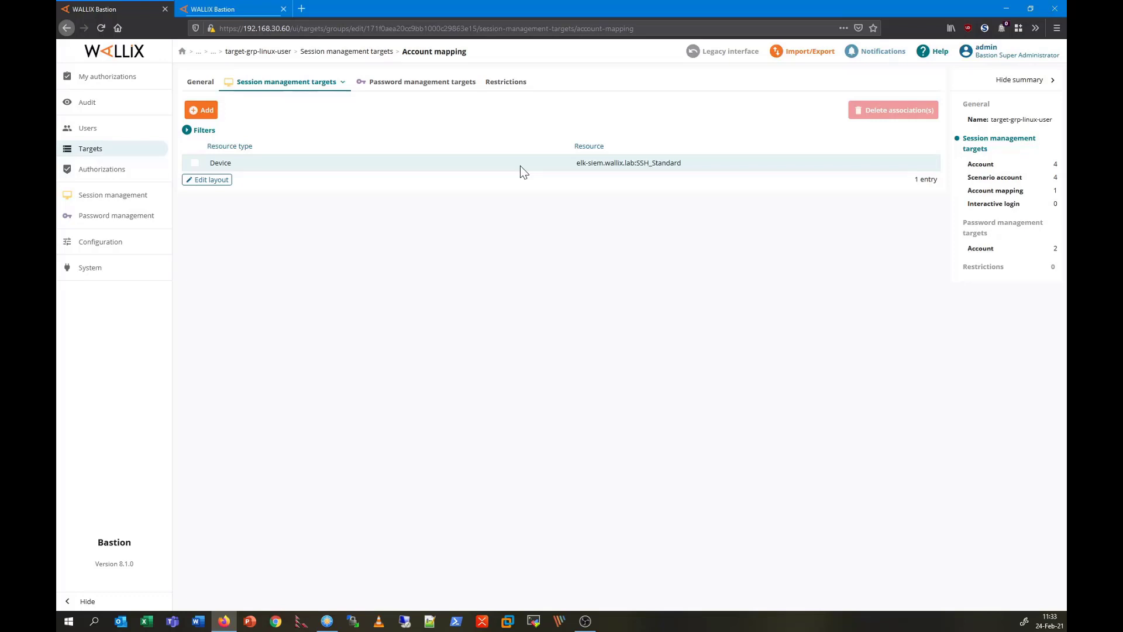
pyautogui.moveTo(285, 48)
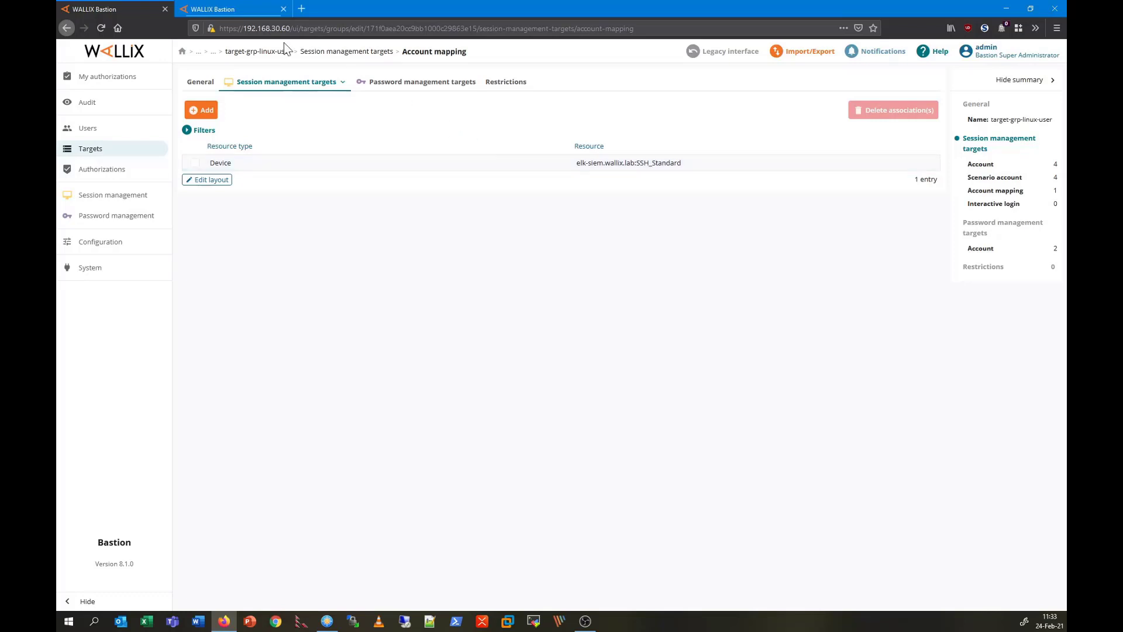
# As the domain user, filter authorized sessions to 'elk' and launch WALLIX-PuTTY instant access to elk-siem
pyautogui.click(233, 9)
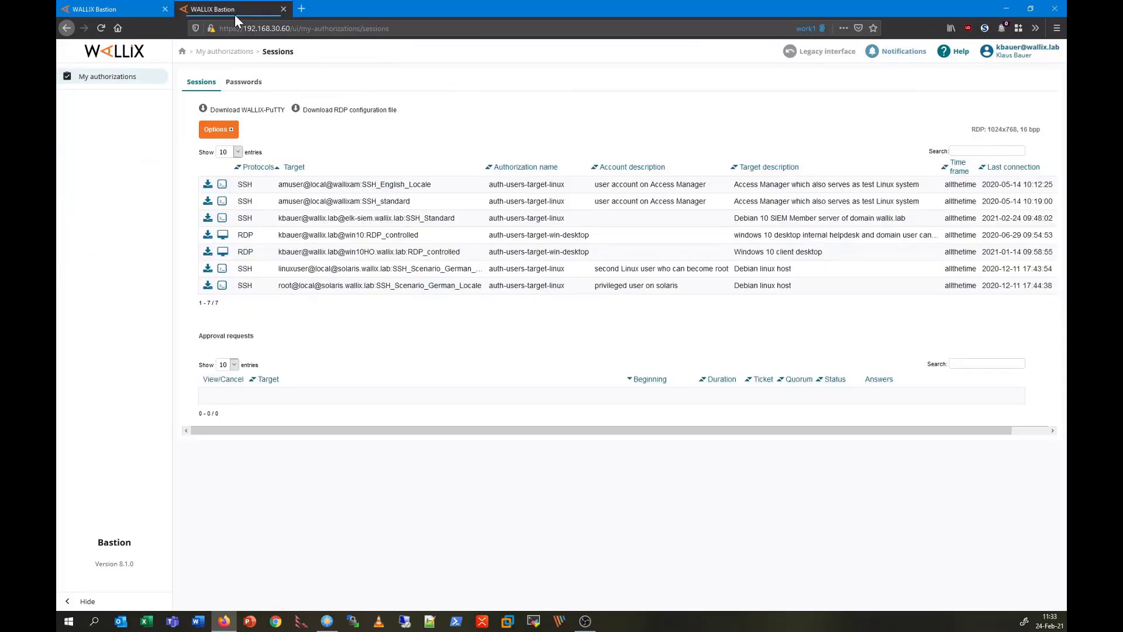
pyautogui.moveTo(984, 143)
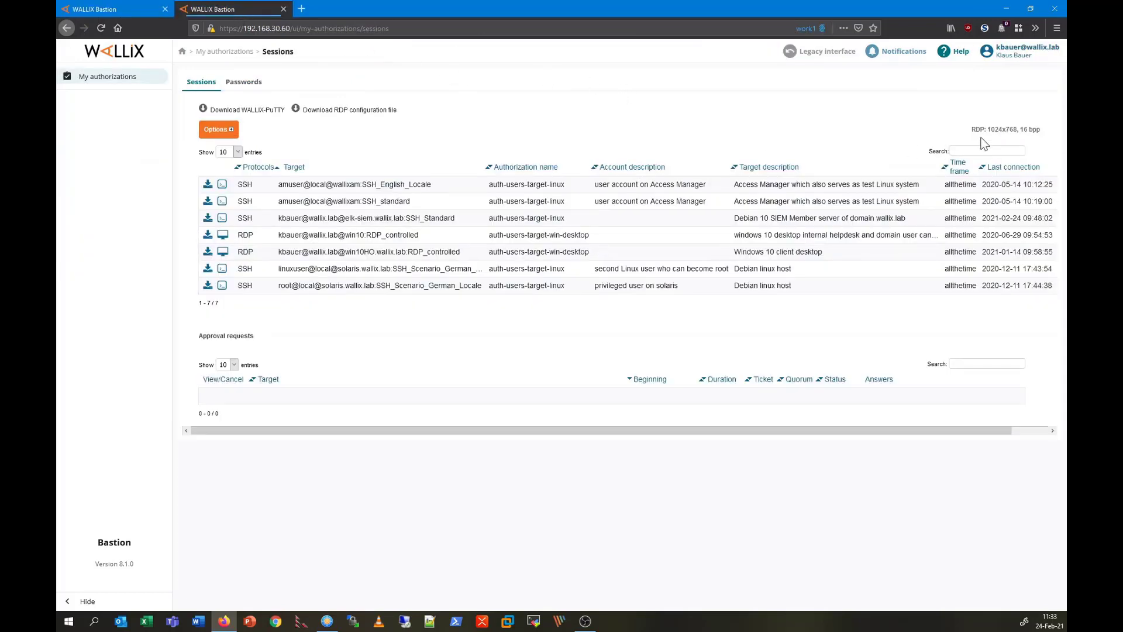
pyautogui.click(987, 151)
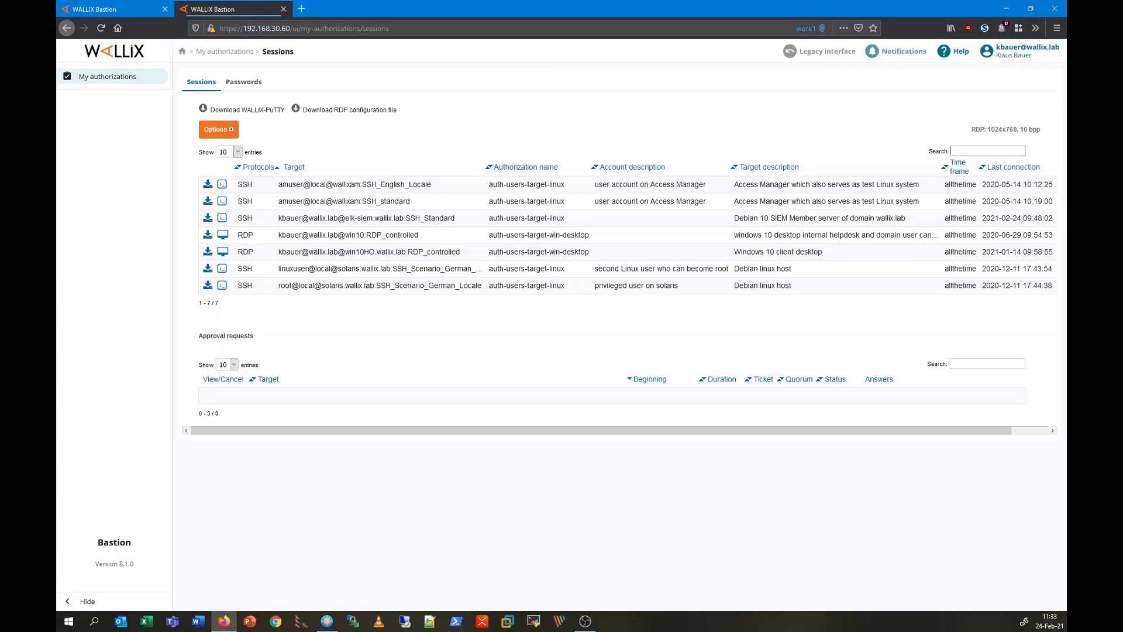
pyautogui.write('elk')
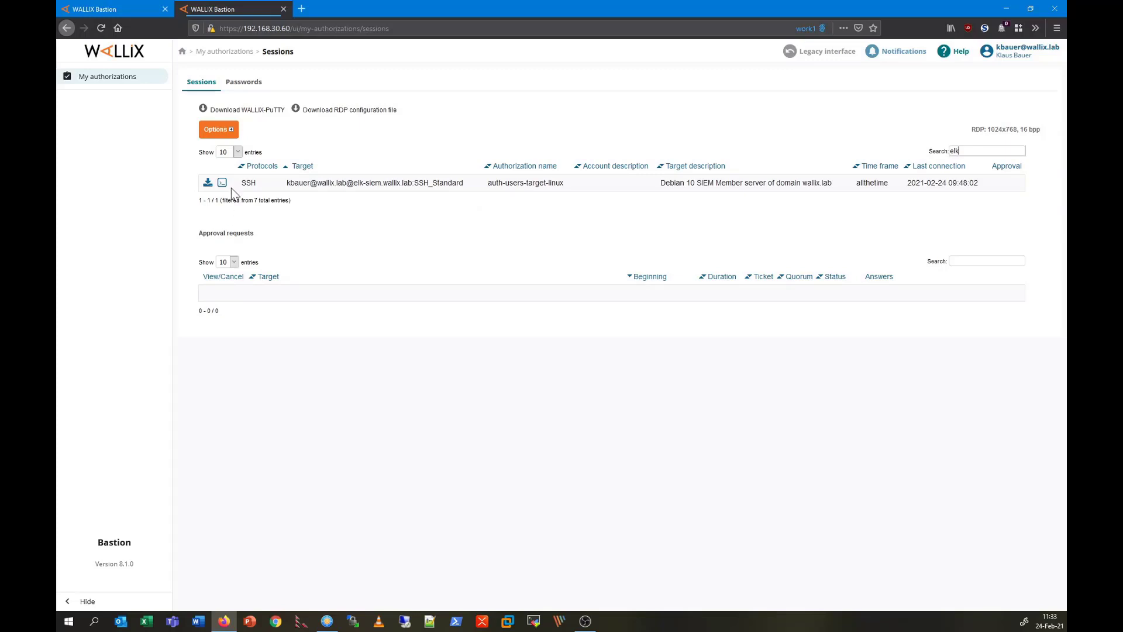
pyautogui.moveTo(222, 183)
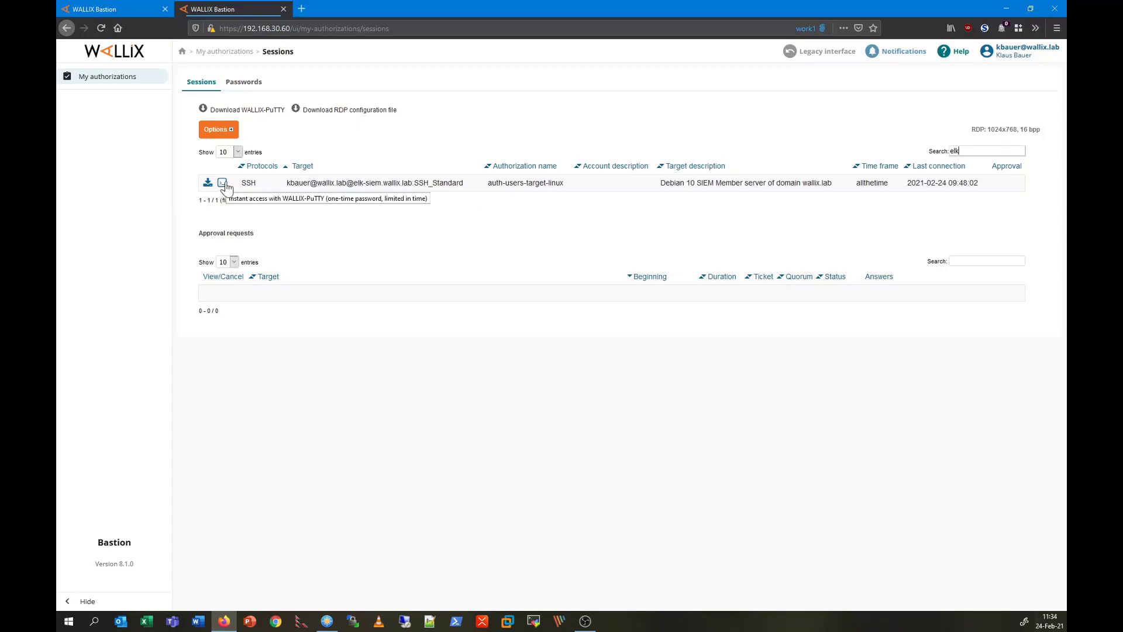
pyautogui.click(208, 183)
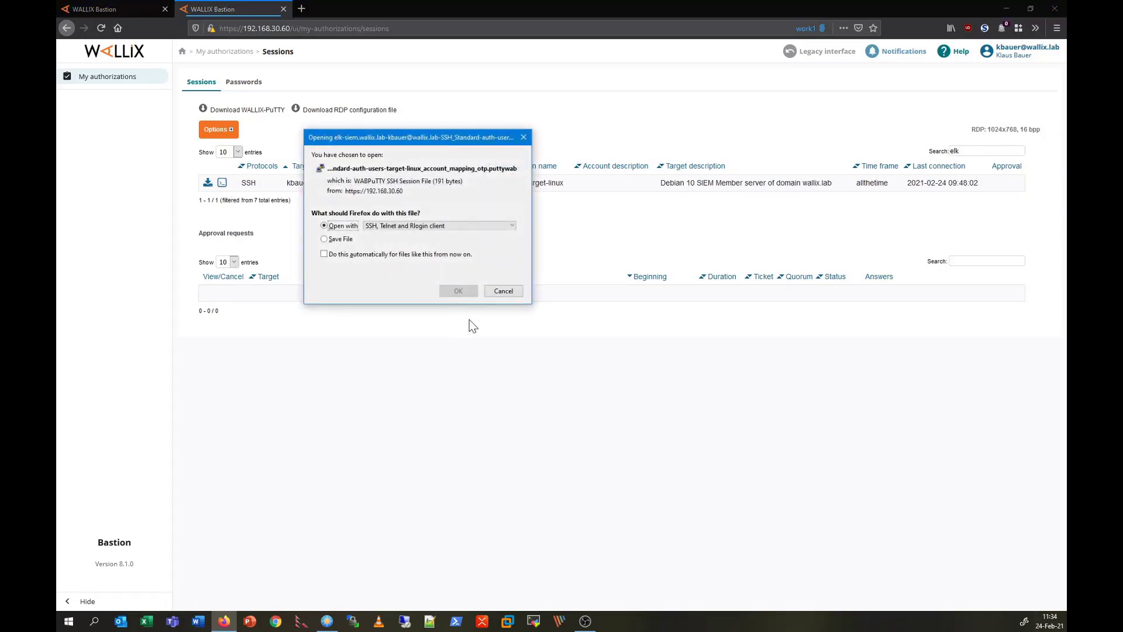
pyautogui.click(459, 291)
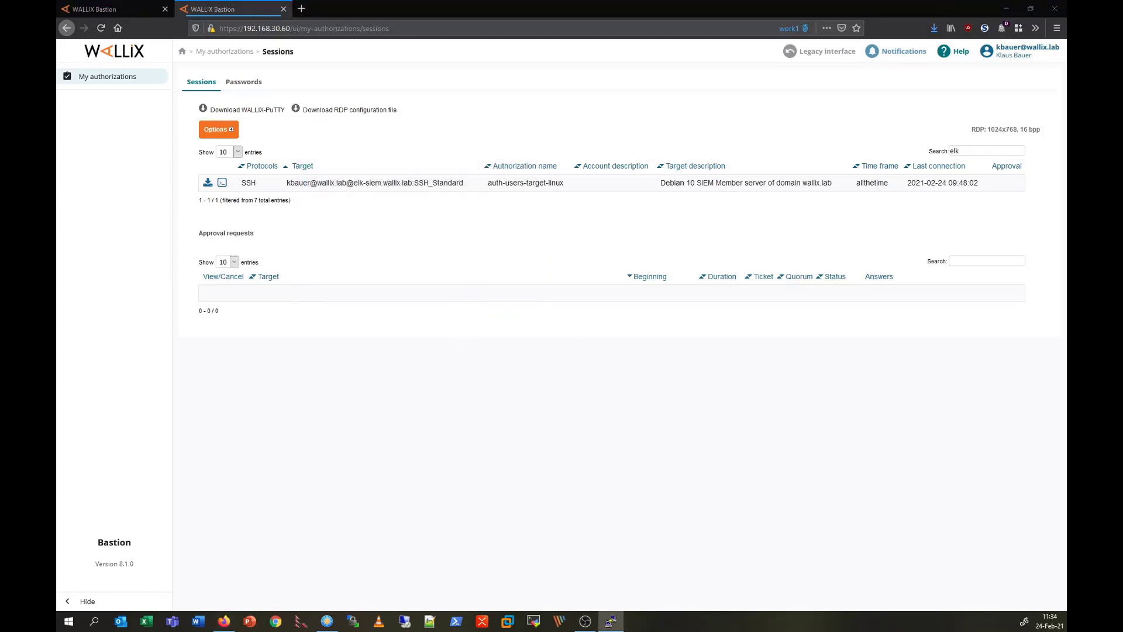
pyautogui.click(221, 182)
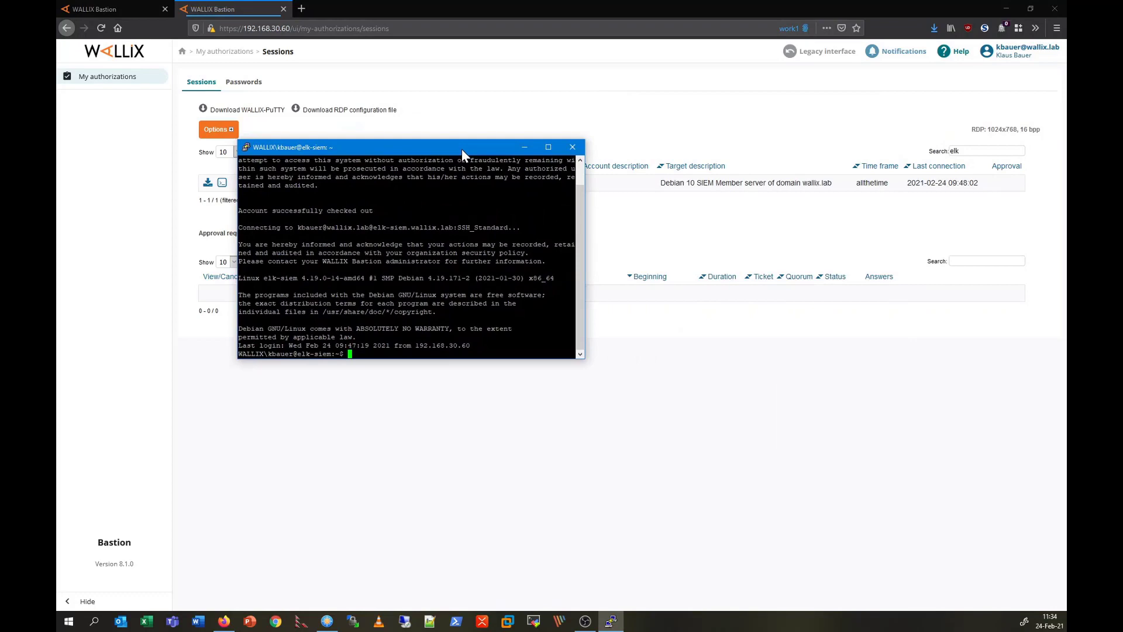
pyautogui.click(549, 147)
pyautogui.write('klist')
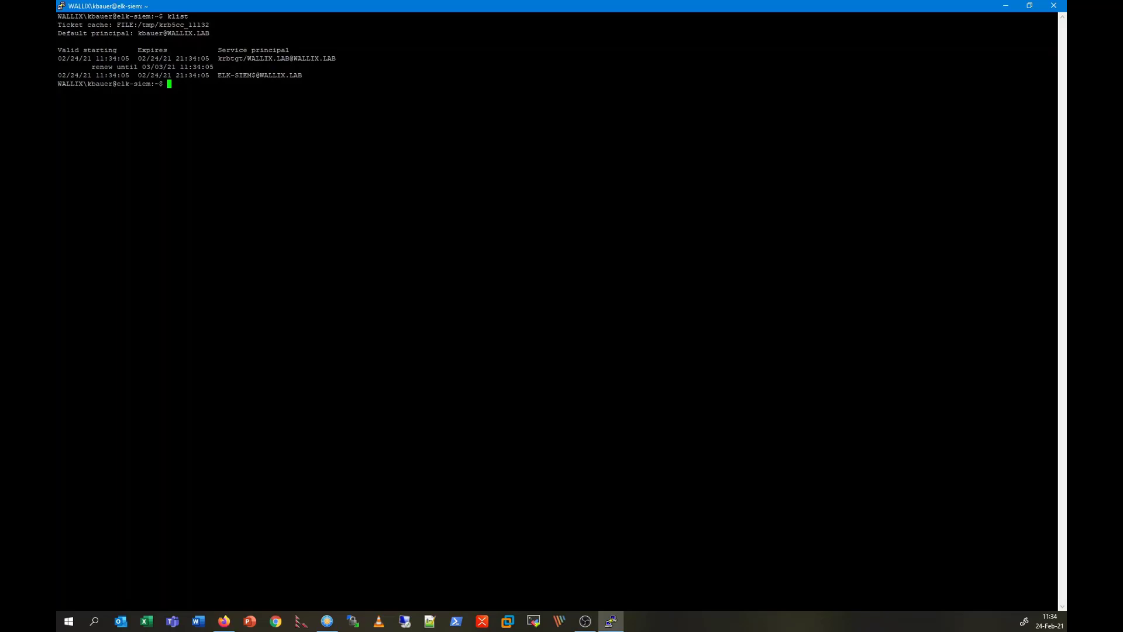
pyautogui.write('cl')
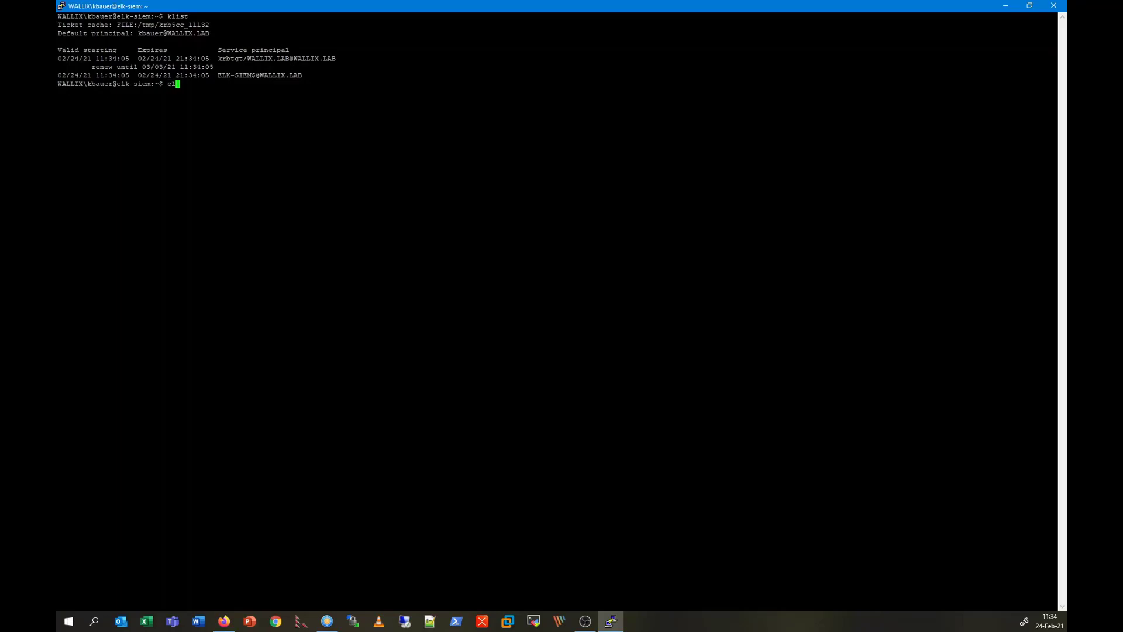